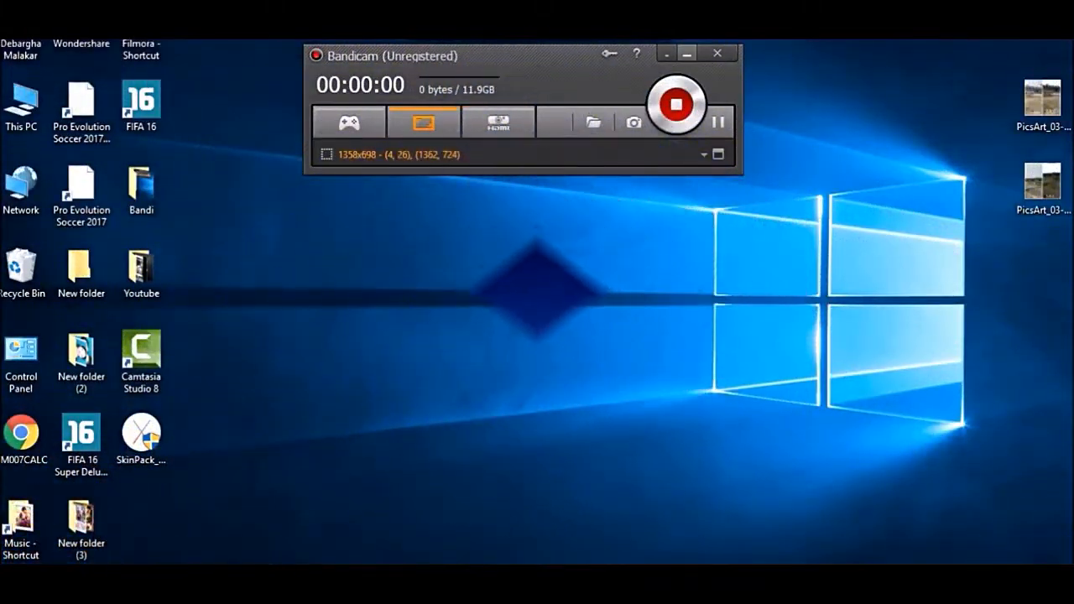
# Step: Check the SkinPack_El_Capitan_2.0 installer's properties, then run the installer
pyautogui.click(676, 104)
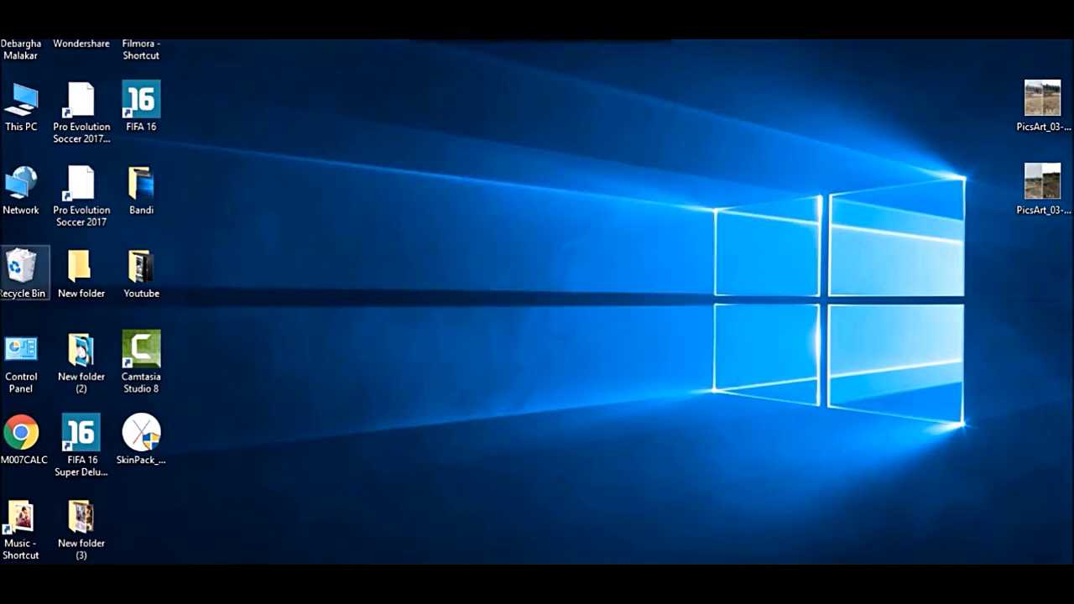
pyautogui.rightClick(141, 436)
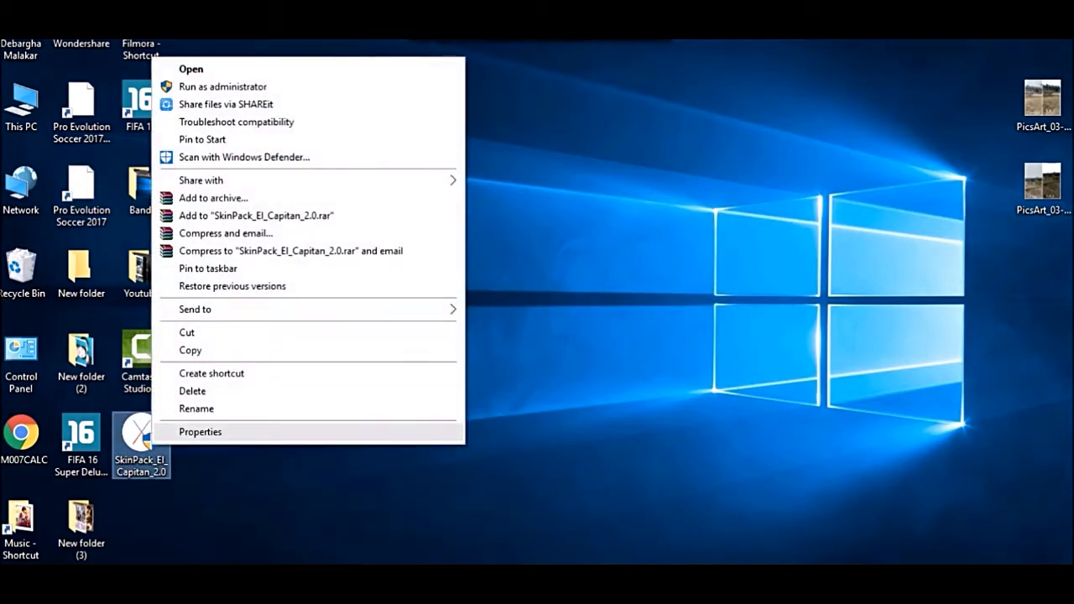
pyautogui.click(200, 432)
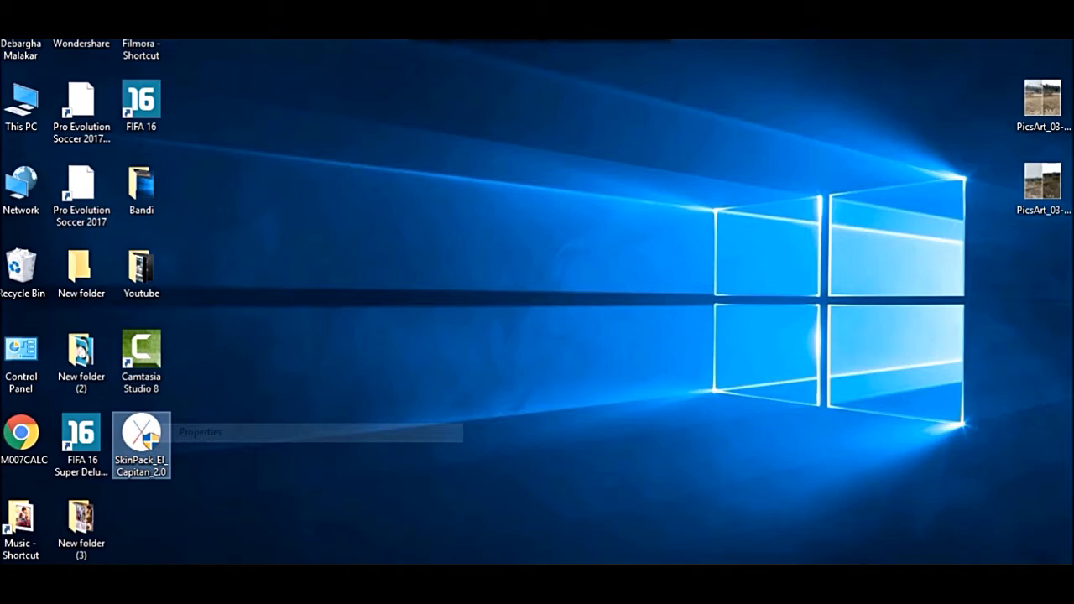
pyautogui.click(199, 431)
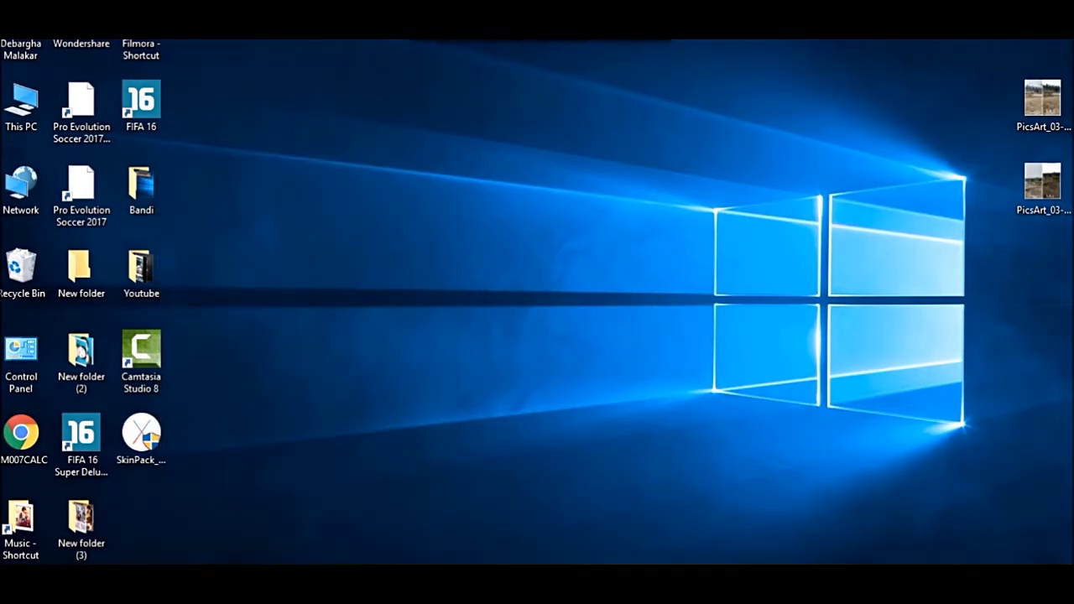
pyautogui.click(141, 440)
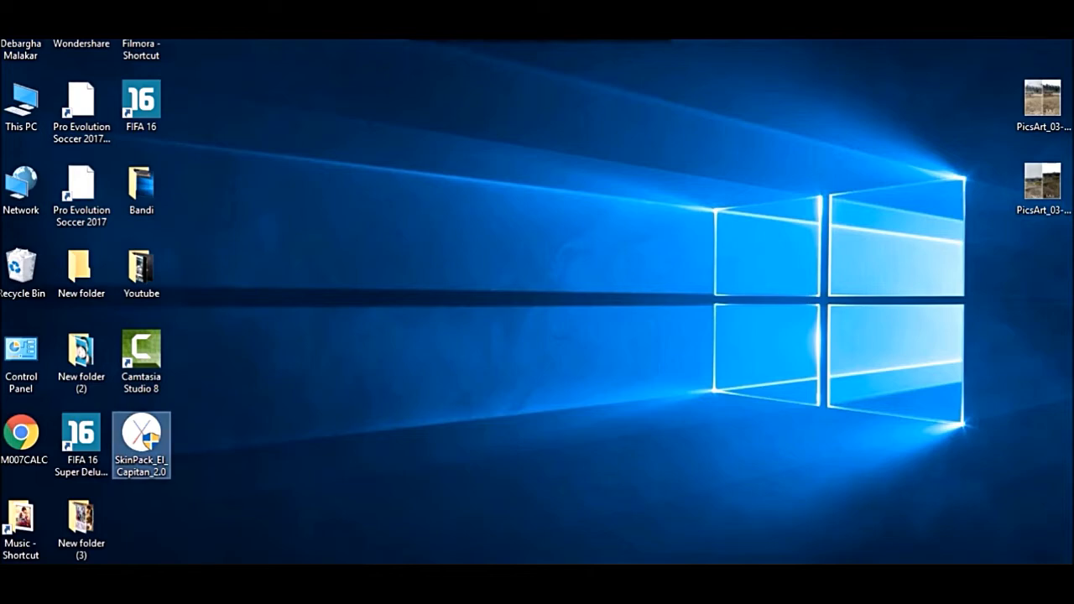
pyautogui.doubleClick(141, 441)
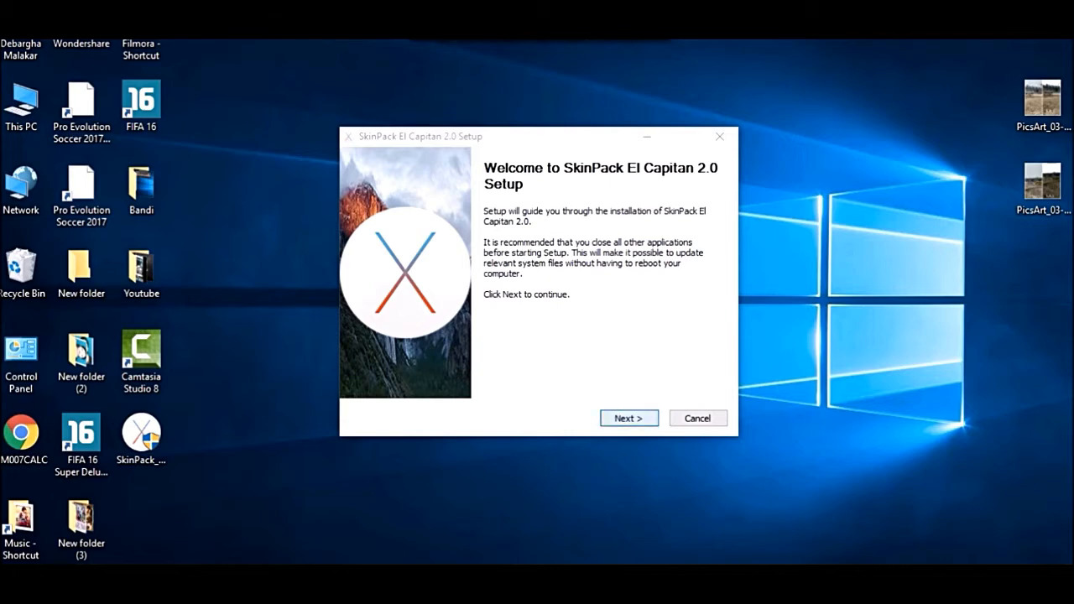
# Step: Accept the license, skip YouTube Accelerator and FilesFrog offers, and decline Chromatic browser
pyautogui.click(628, 418)
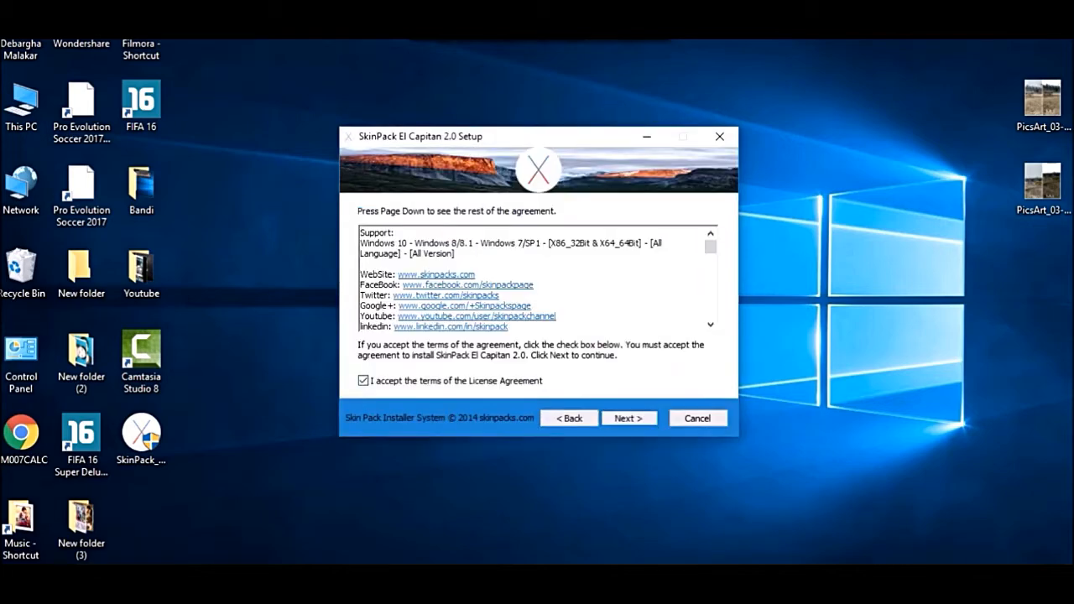
pyautogui.click(628, 418)
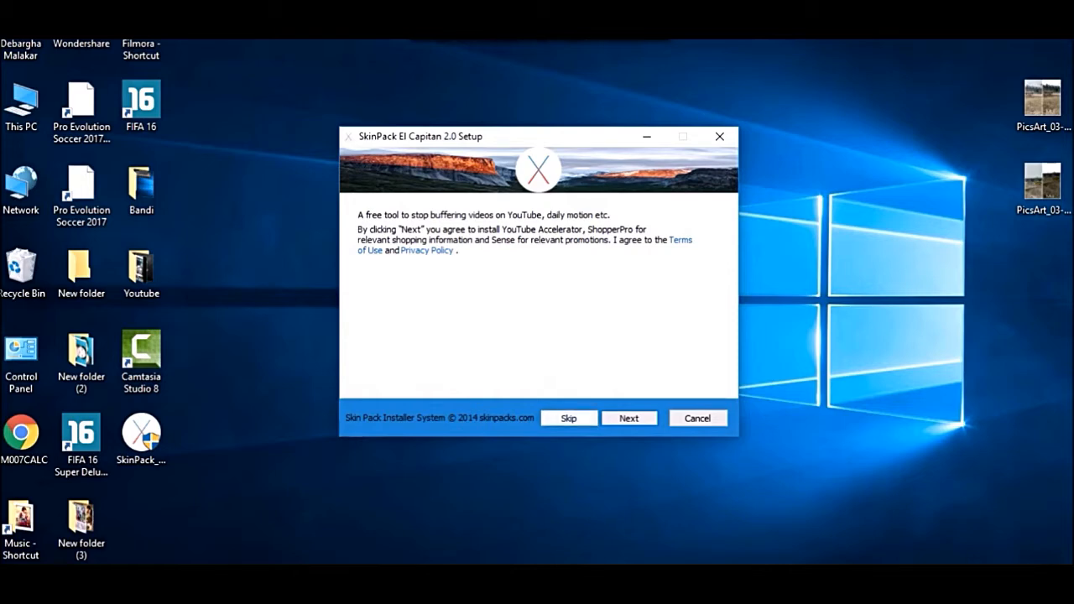
pyautogui.click(568, 418)
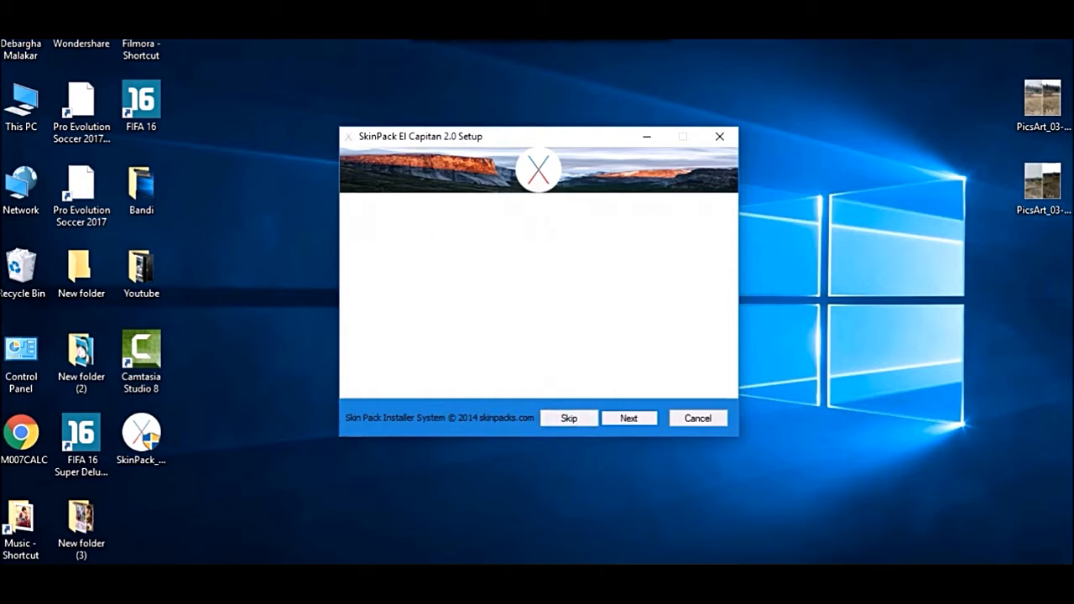
pyautogui.click(628, 418)
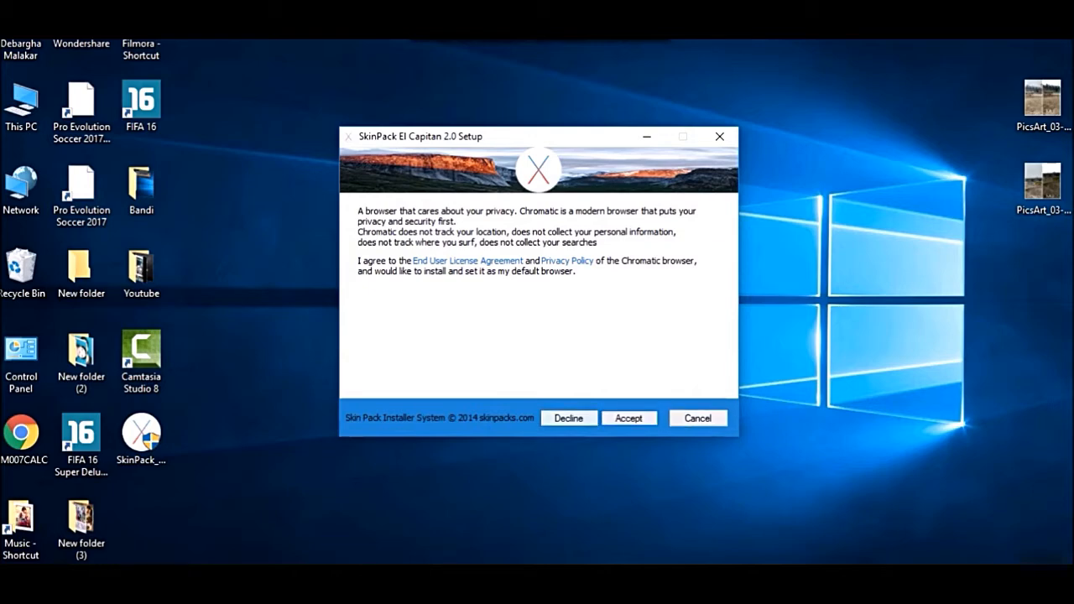
pyautogui.click(629, 418)
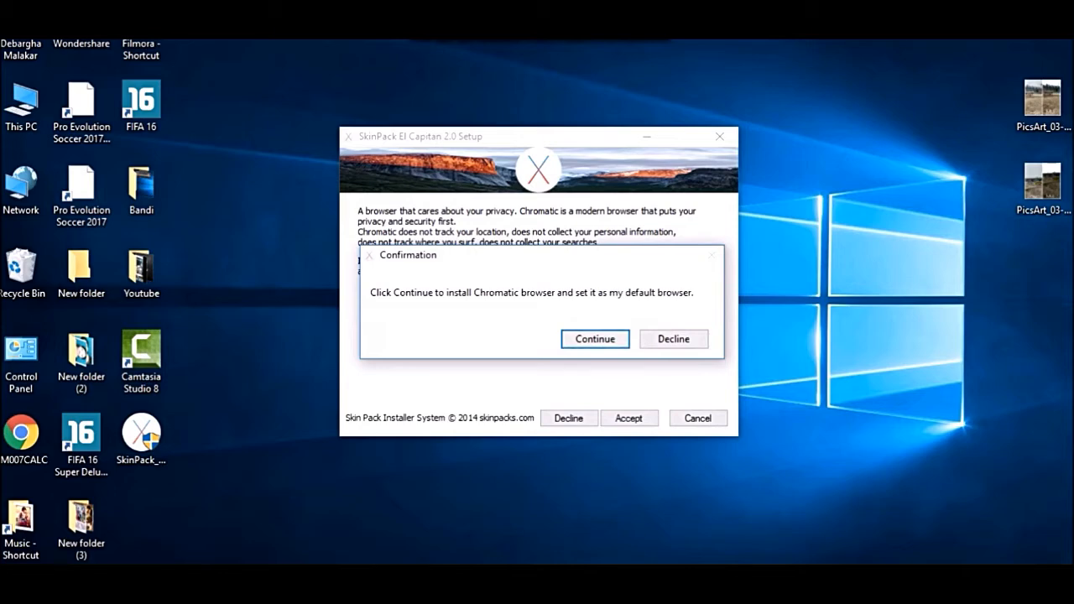
pyautogui.click(673, 338)
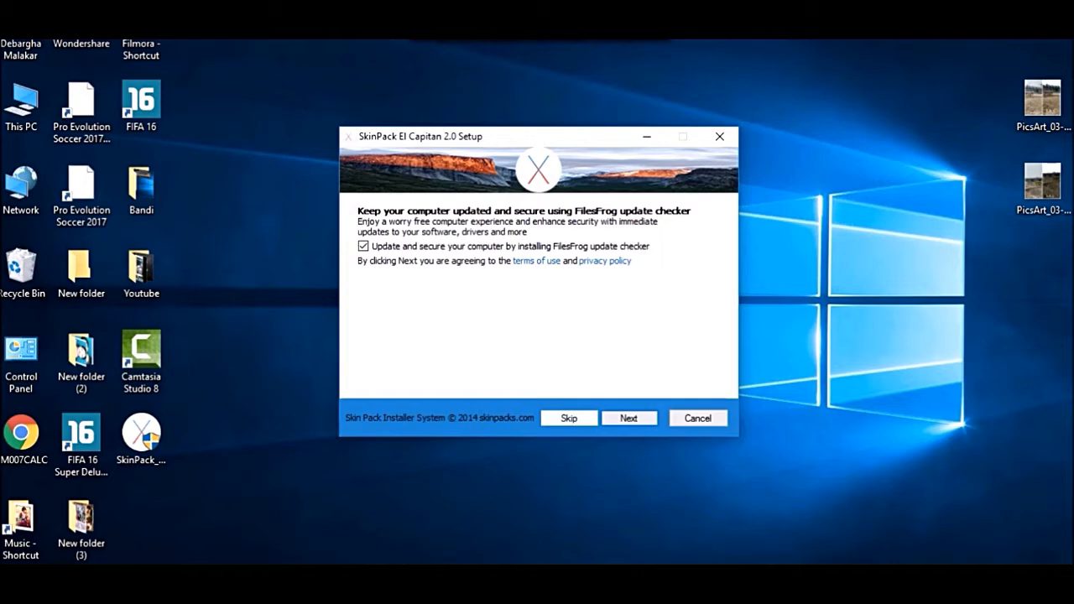
pyautogui.click(629, 417)
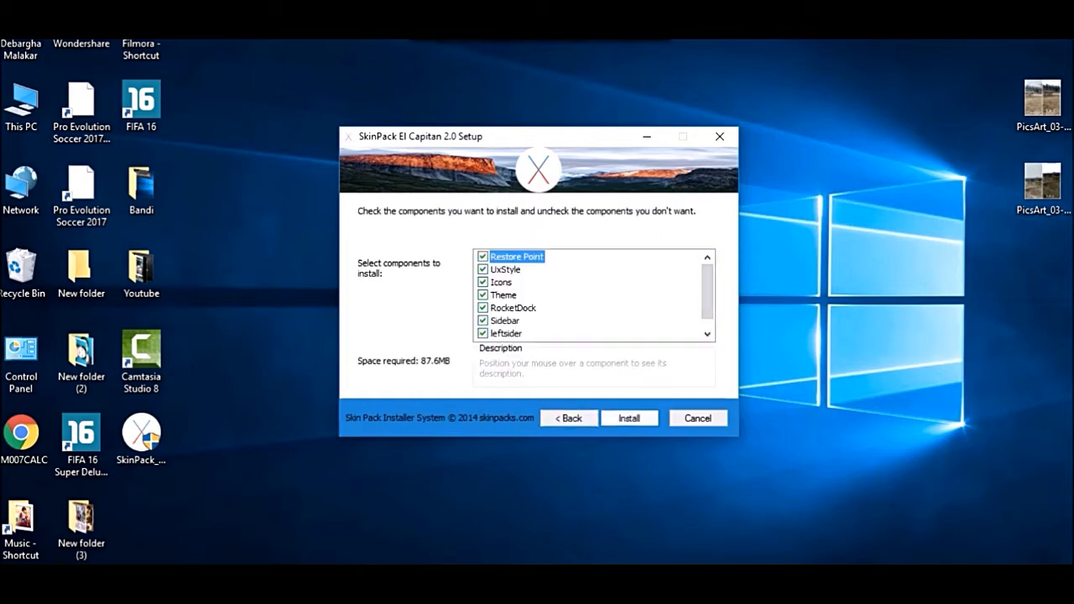
pyautogui.click(629, 417)
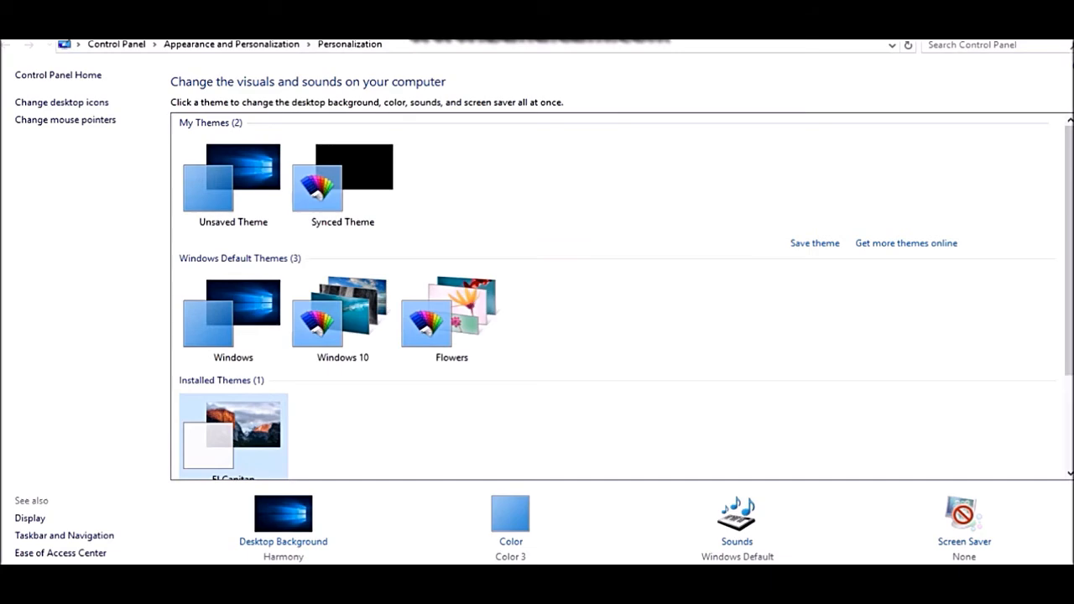
# Step: Apply the El Capitan theme from Installed Themes in Personalization
pyautogui.click(232, 436)
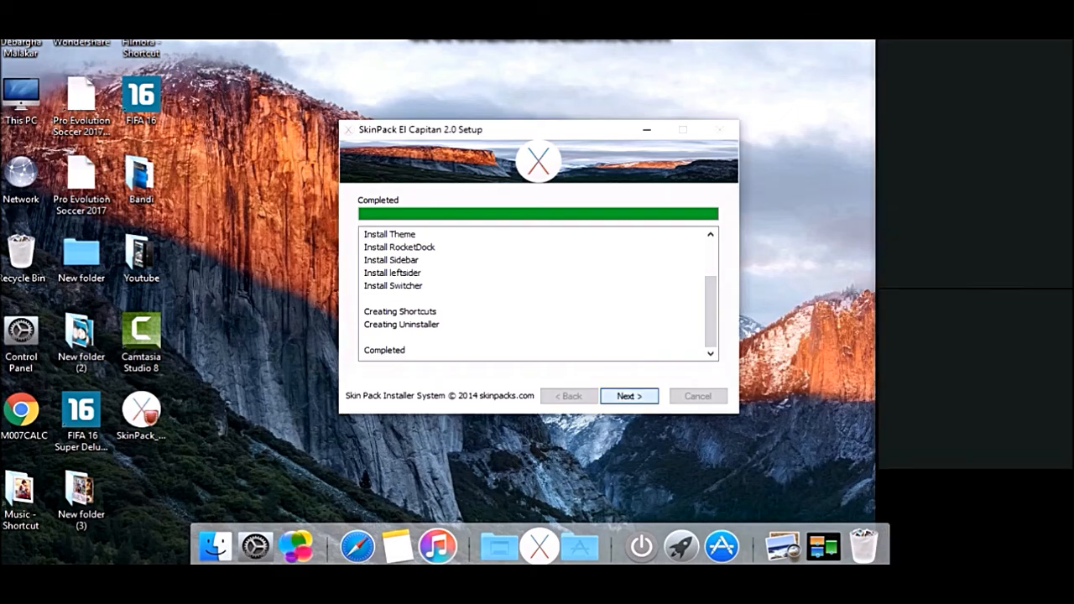
# Step: Close the Completed setup page and step through the MetroSidebar guide to 'Got it, let's rock!'
pyautogui.click(629, 395)
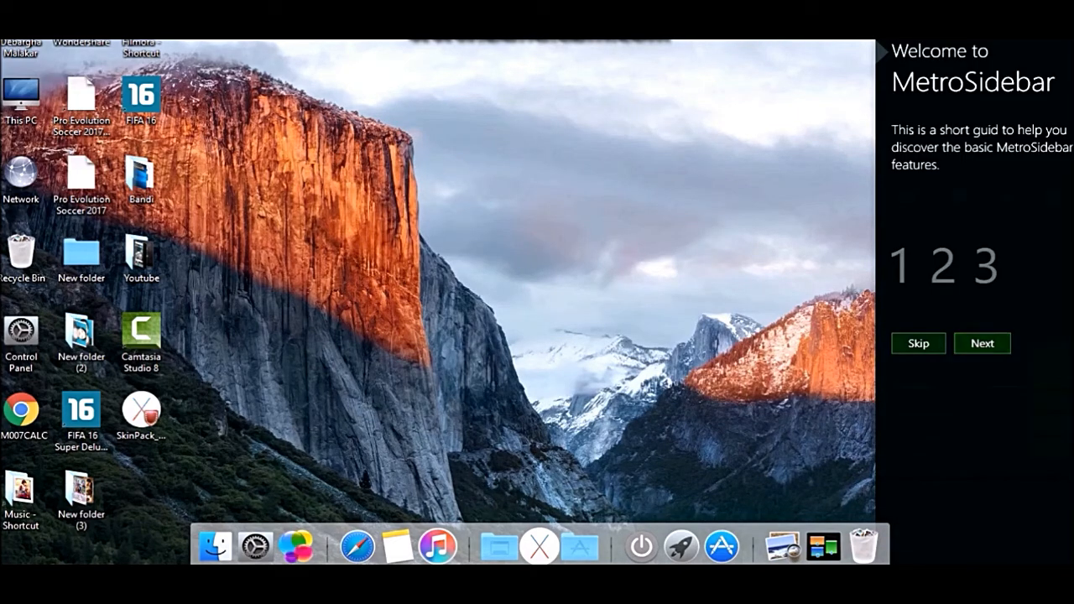
pyautogui.click(981, 343)
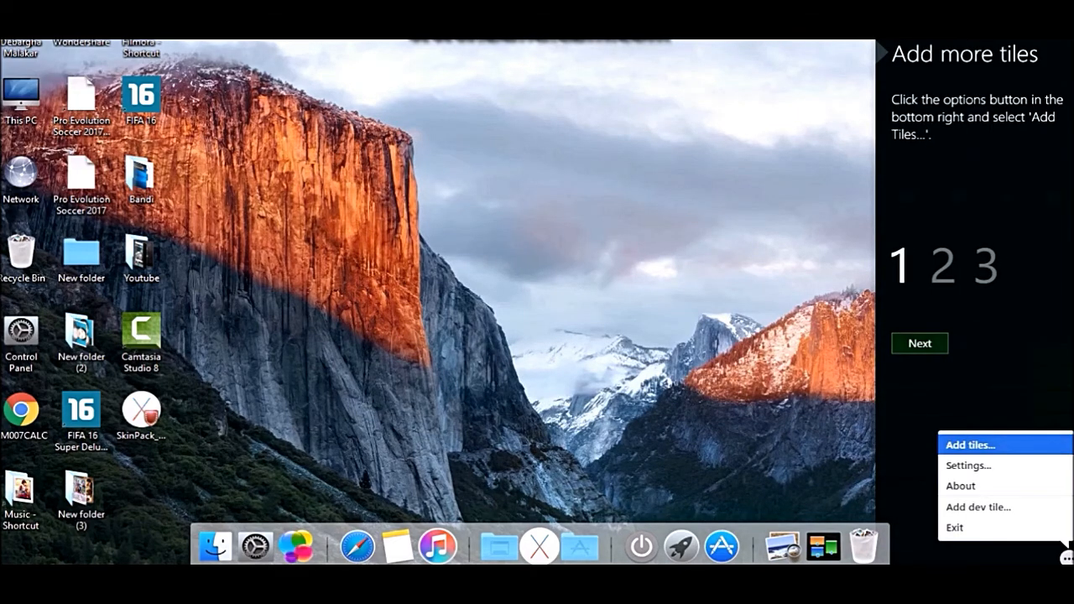
pyautogui.click(919, 343)
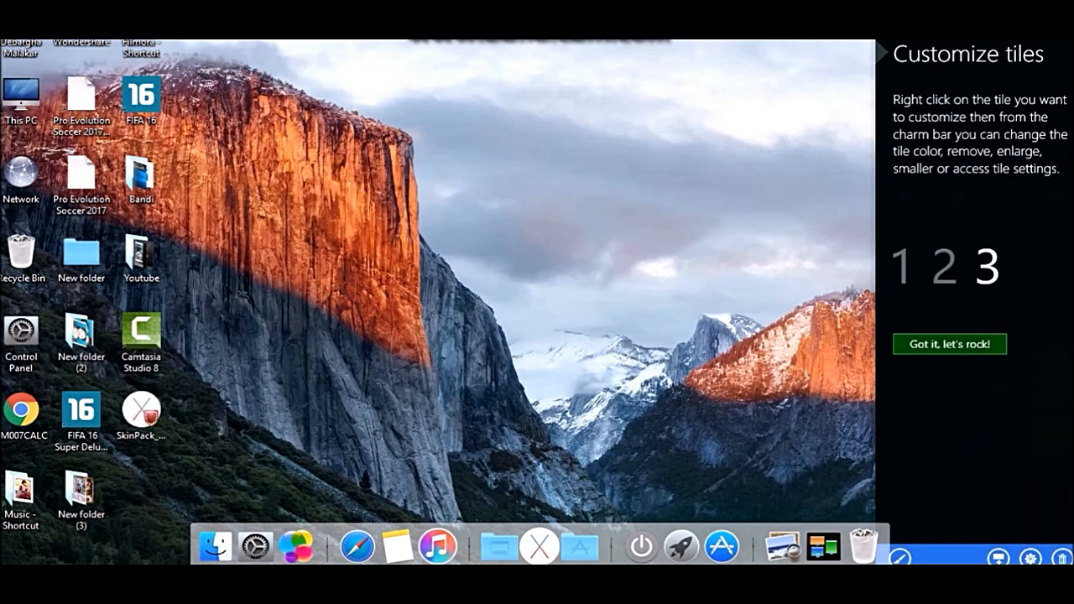
pyautogui.click(949, 344)
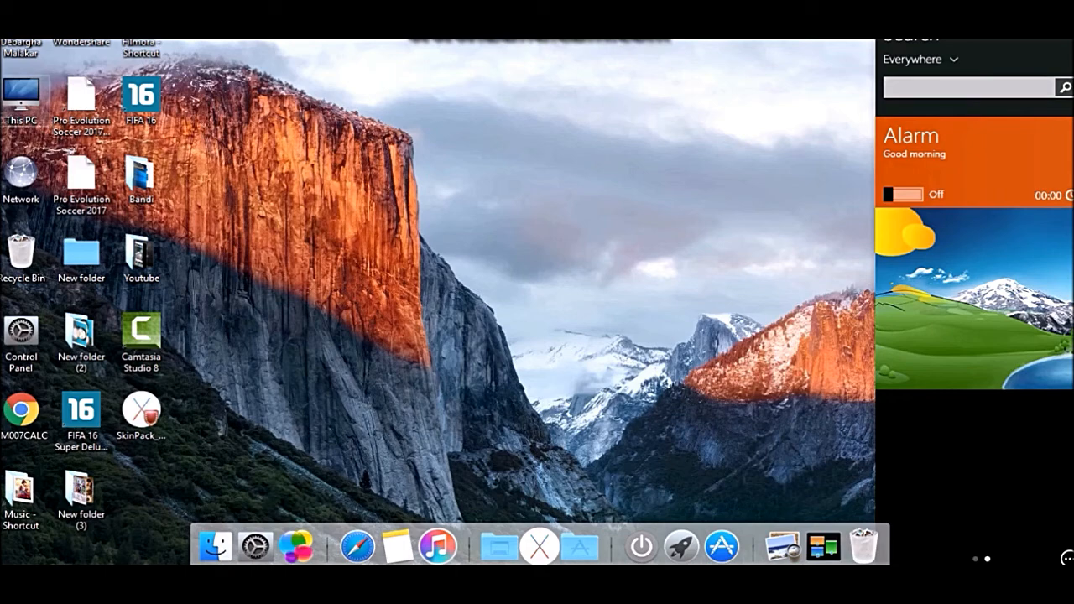
# Step: Open This PC from the desktop and select the New Volume (E:) drive
pyautogui.doubleClick(21, 93)
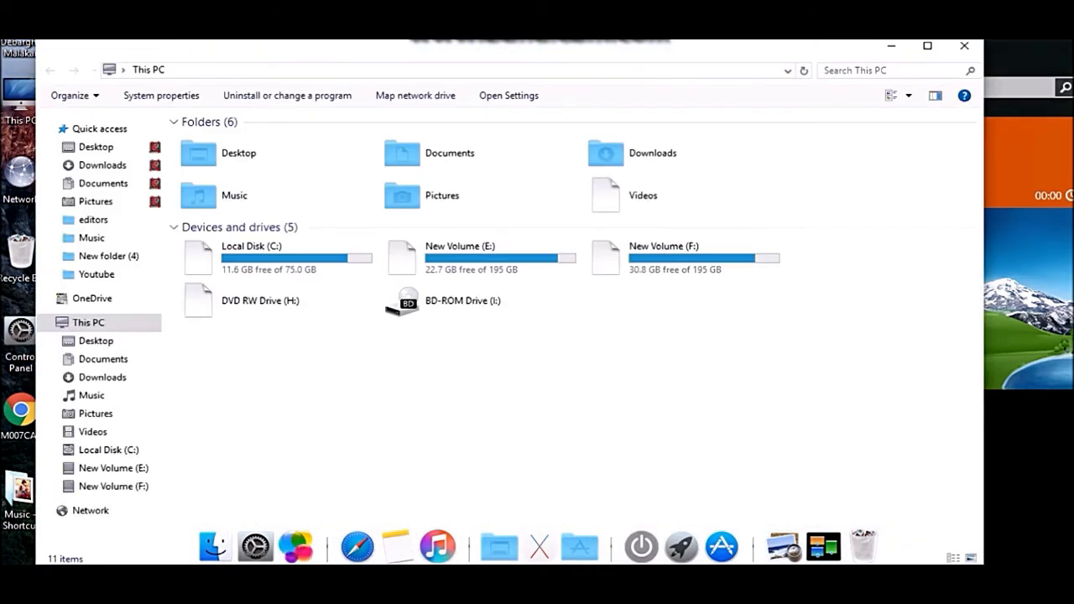
pyautogui.click(460, 246)
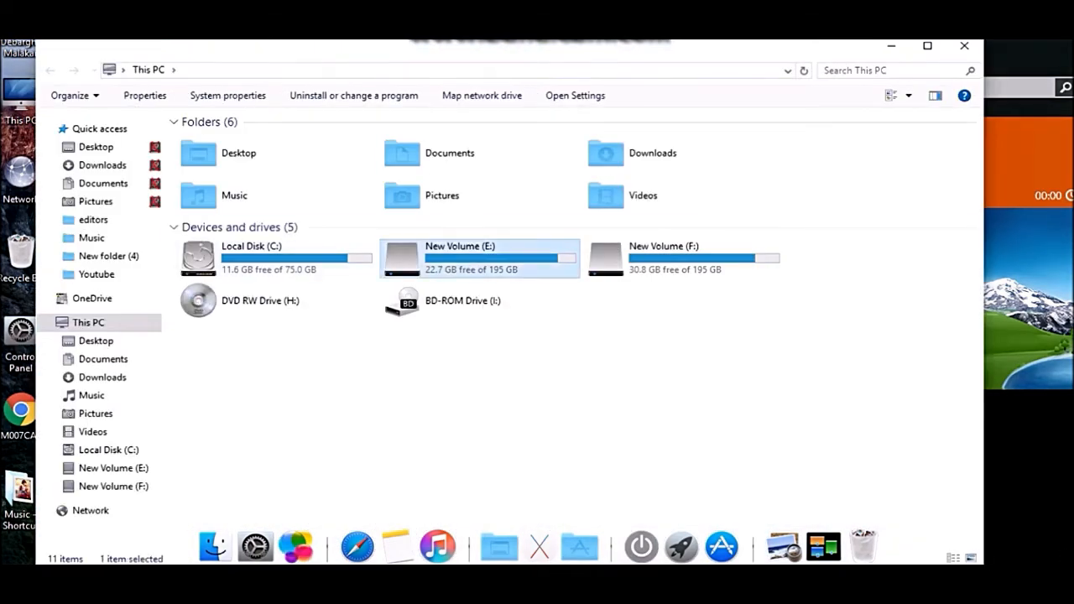